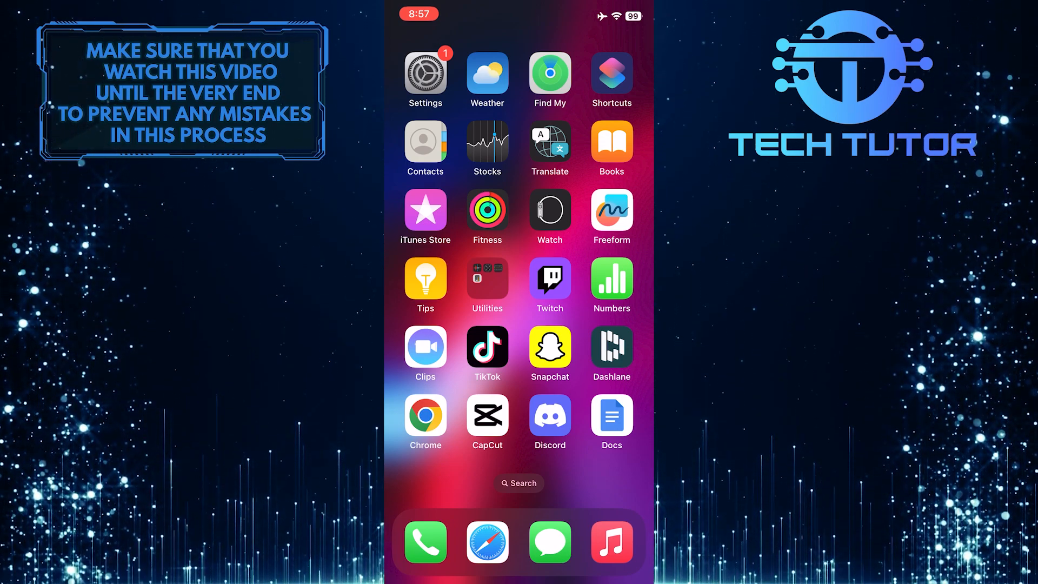
Step: Launch Safari and search Google for 'discord bots'
{"action": "left_click", "coordinate": [487, 543]}
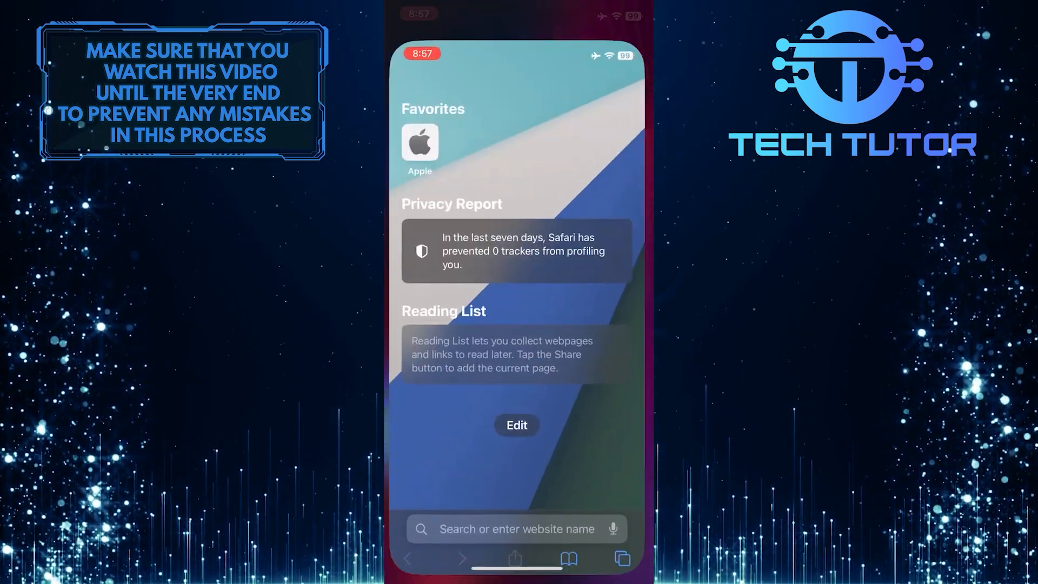
{"action": "left_click", "coordinate": [516, 528]}
{"action": "type", "text": "discord bots"}
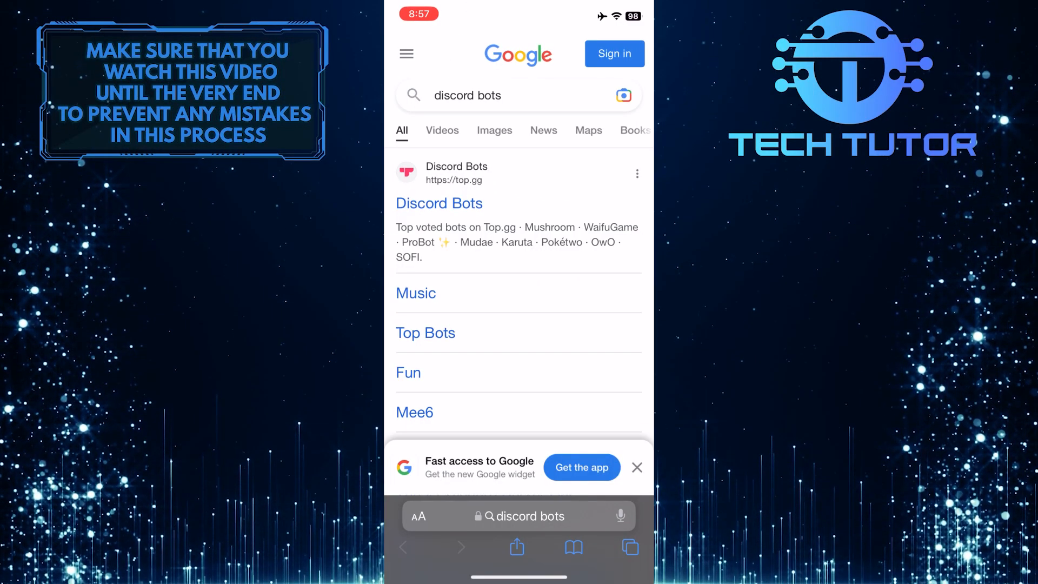
Step: Open the top.gg Discord Bots result and scroll the Top Bots list to Dank Memer
{"action": "left_click", "coordinate": [439, 204]}
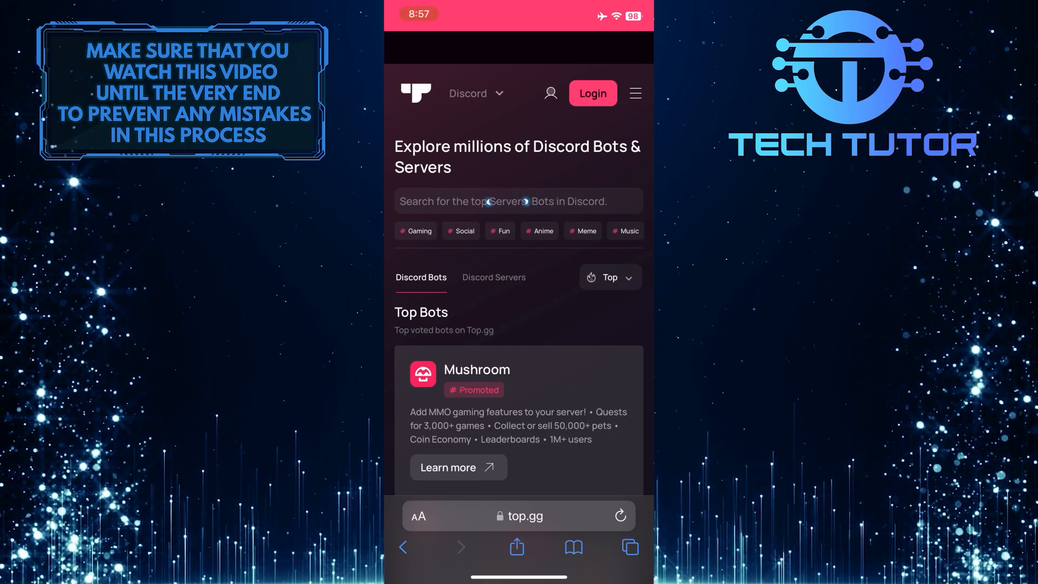
{"action": "scroll", "scroll_direction": "down", "scroll_amount": 3}
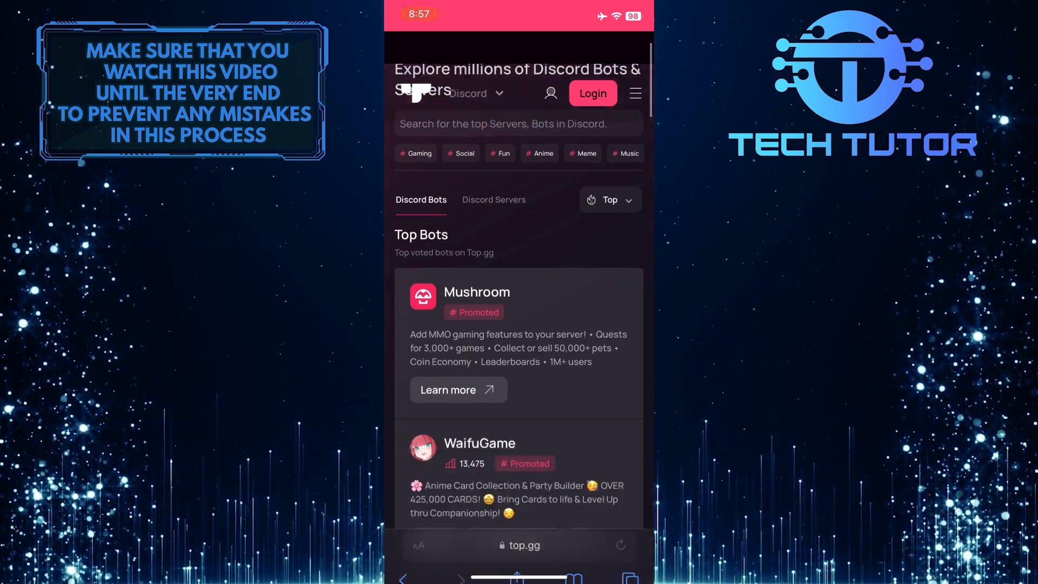
{"action": "scroll", "scroll_direction": "down", "scroll_amount": 3}
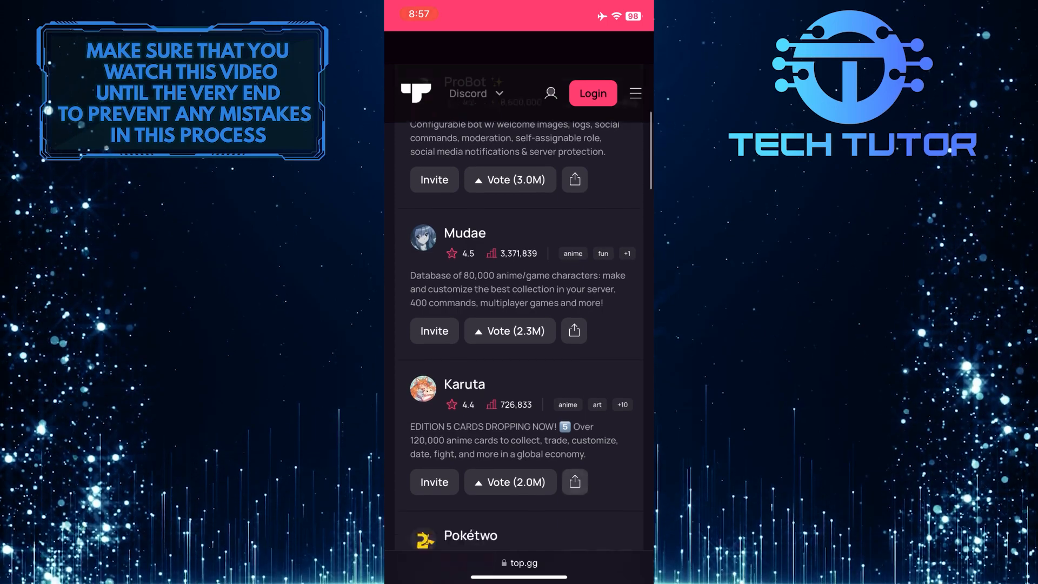
{"action": "scroll", "scroll_direction": "down", "scroll_amount": 3}
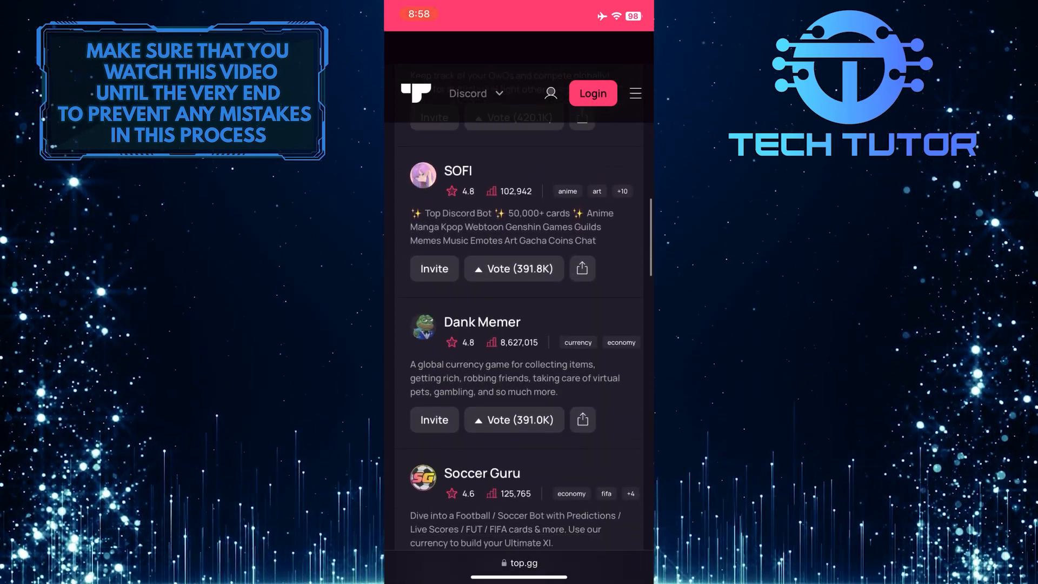
{"action": "scroll", "scroll_direction": "down", "scroll_amount": 3}
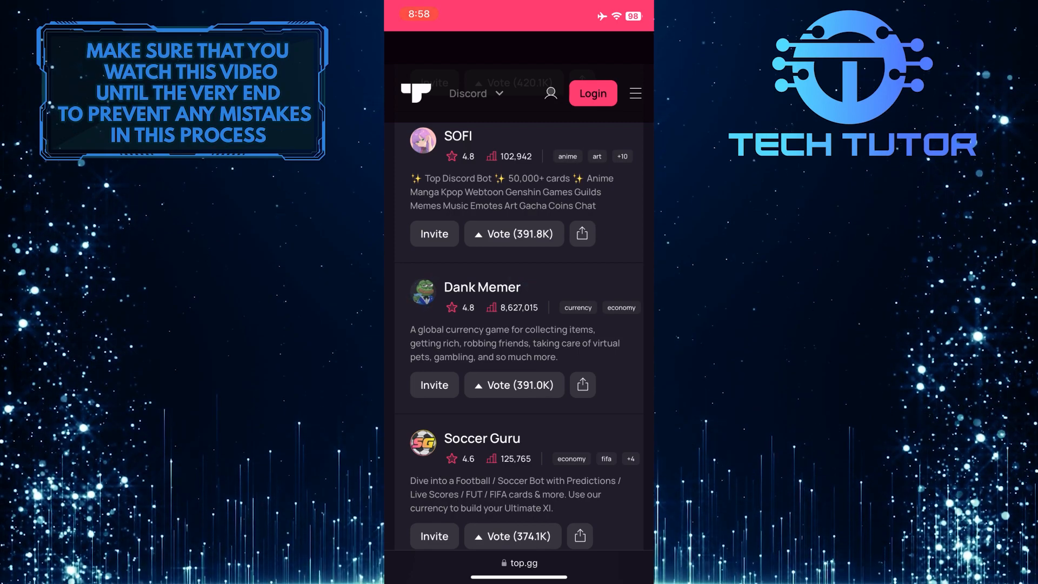
Step: Invite Dank Memer and log in to Discord using the saved password with Face ID
{"action": "left_click", "coordinate": [482, 287]}
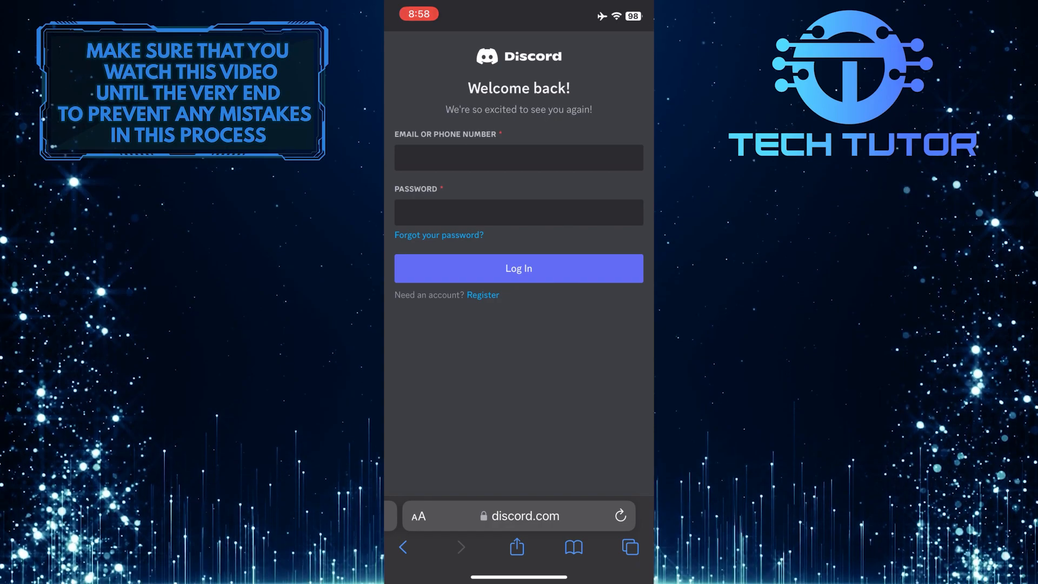
{"action": "left_click", "coordinate": [518, 157]}
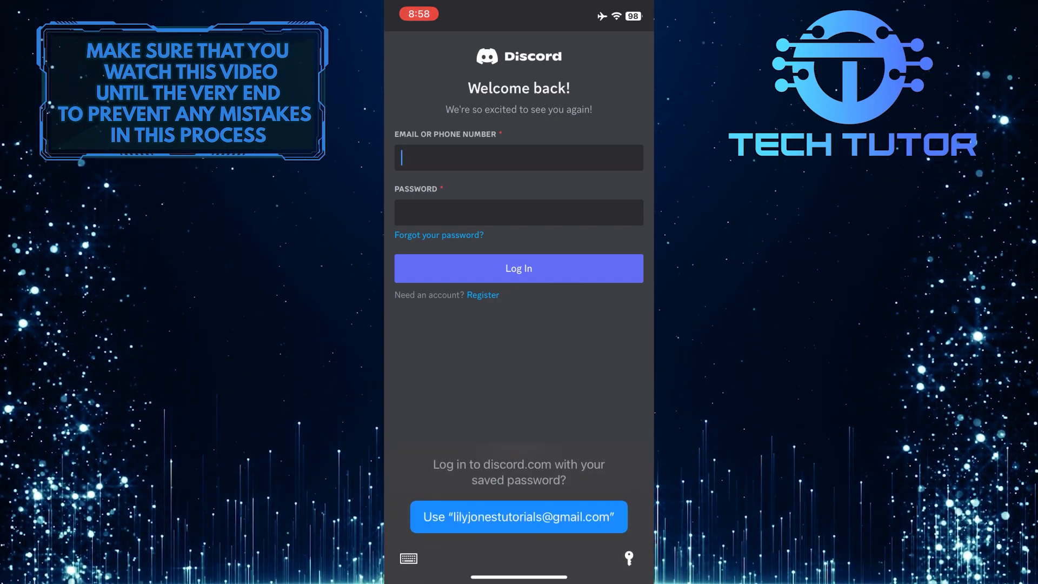
{"action": "left_click", "coordinate": [519, 516]}
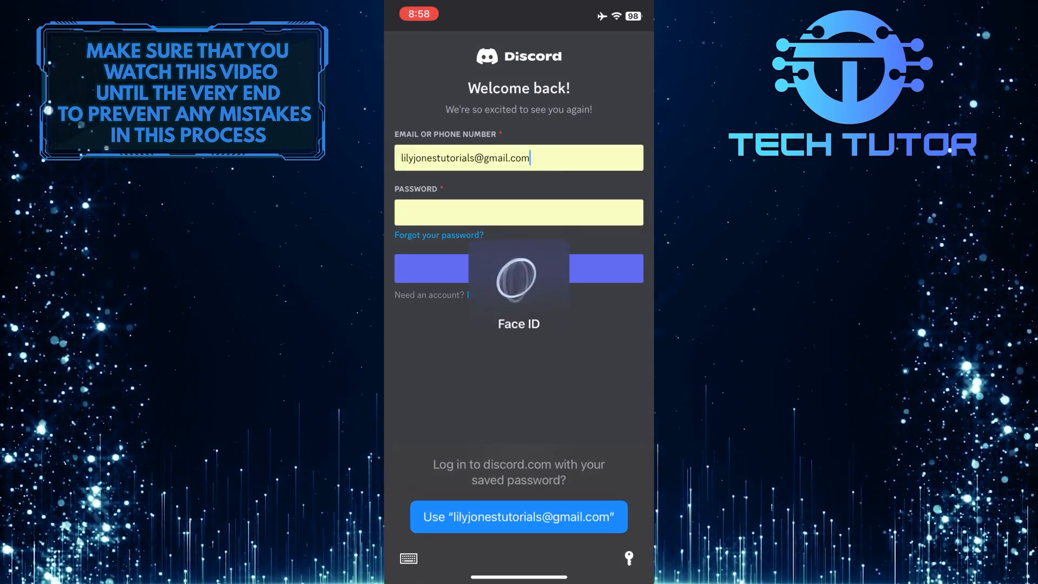
{"action": "left_click", "coordinate": [518, 516]}
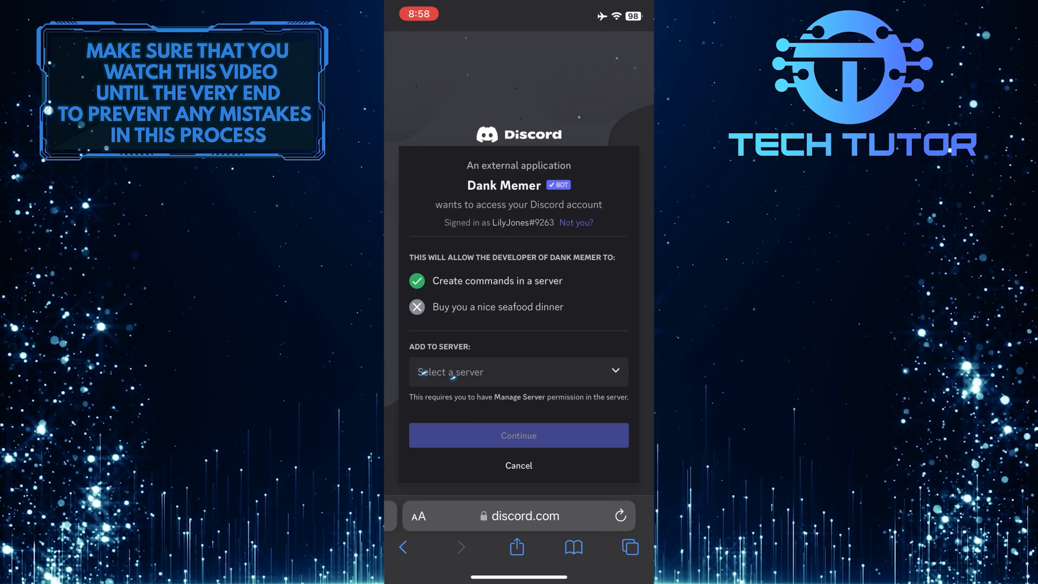
Step: Select Test Server from the server dropdown and continue
{"action": "left_click", "coordinate": [518, 372]}
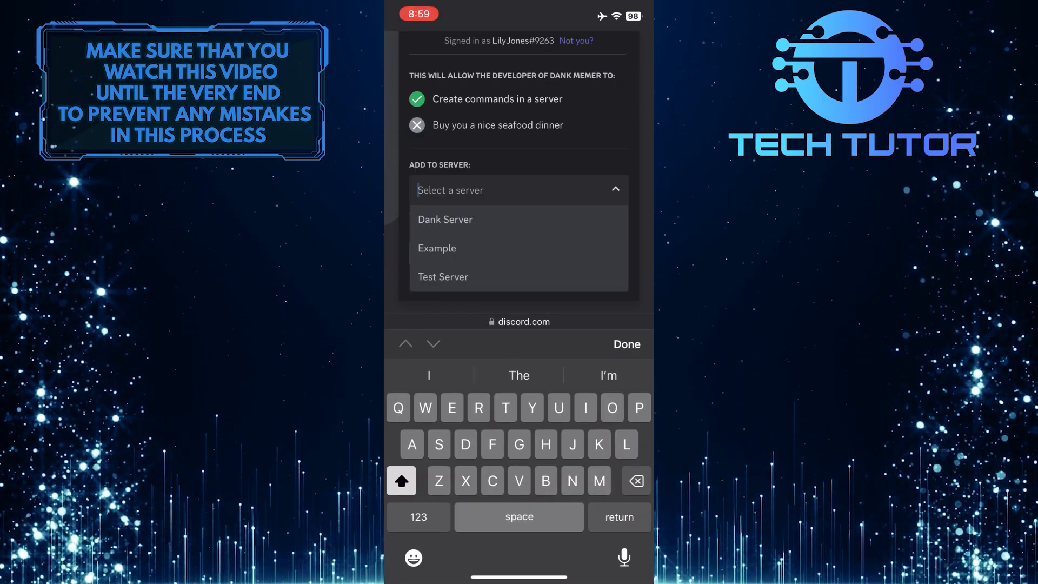
{"action": "left_click", "coordinate": [442, 277]}
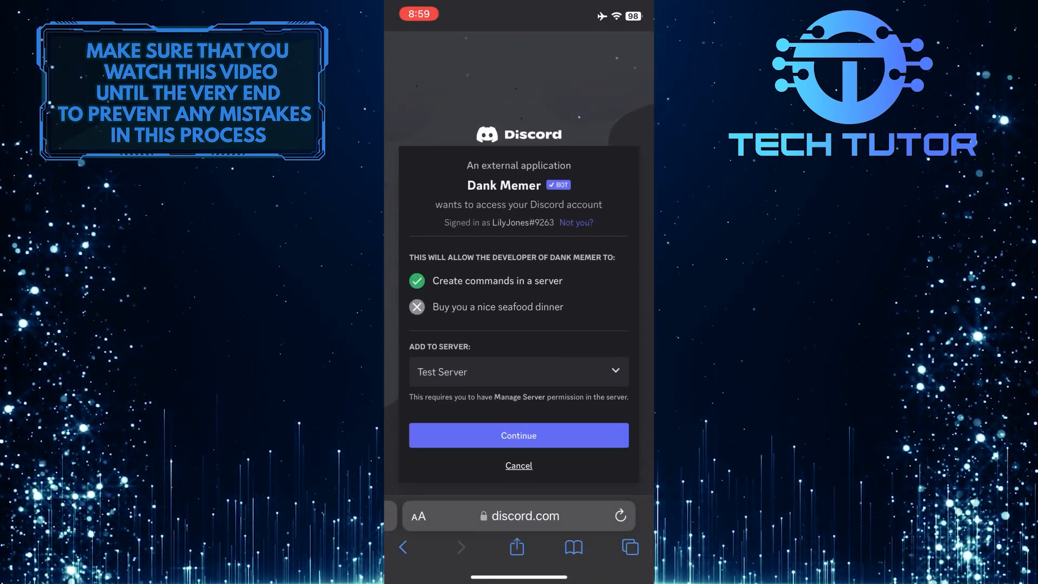
{"action": "left_click", "coordinate": [518, 435]}
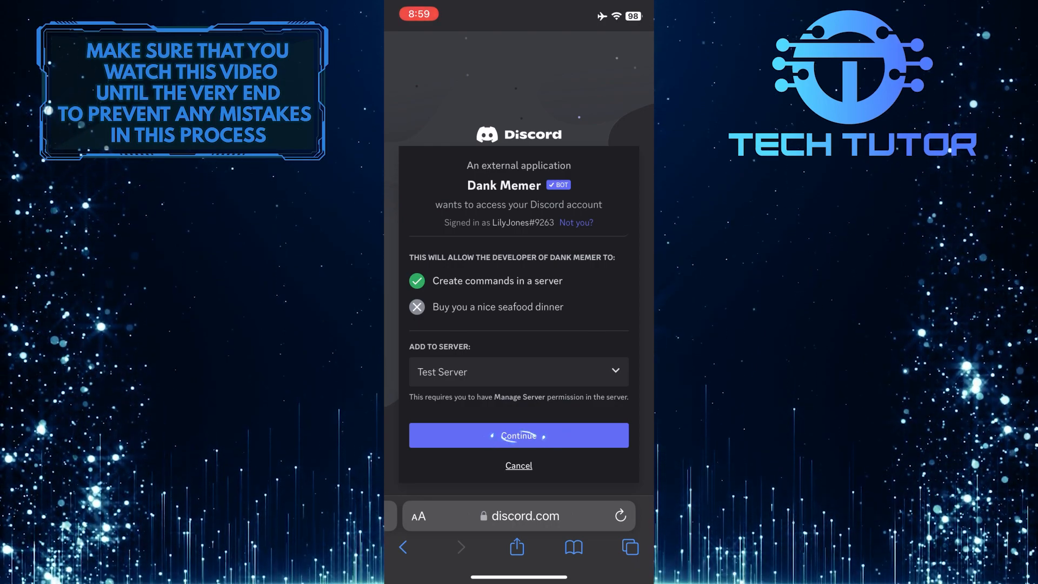
{"action": "left_click", "coordinate": [518, 435]}
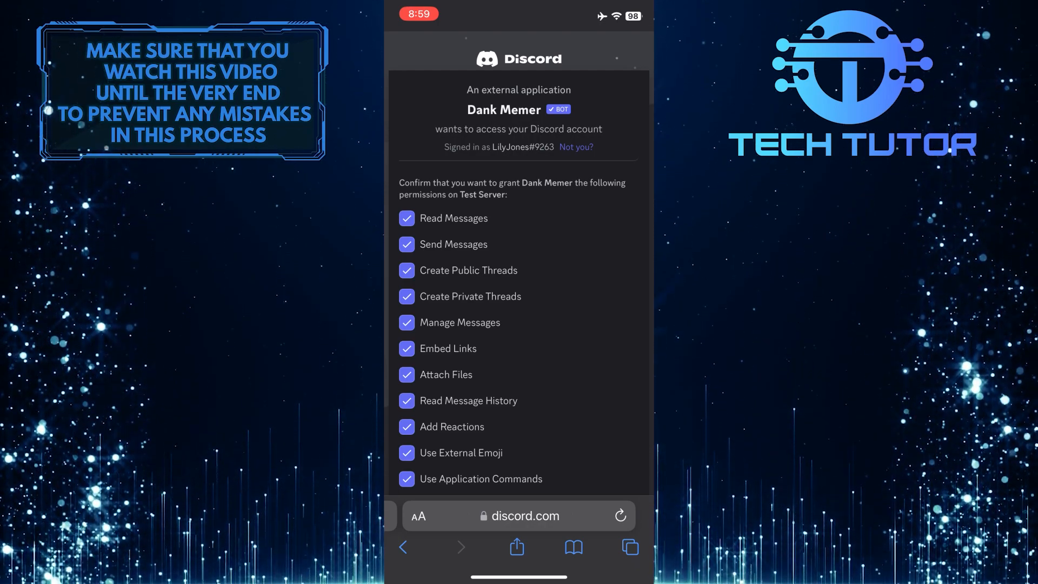
Step: Scroll through Dank Memer's requested permissions and authorize them
{"action": "scroll", "scroll_direction": "down", "scroll_amount": 3}
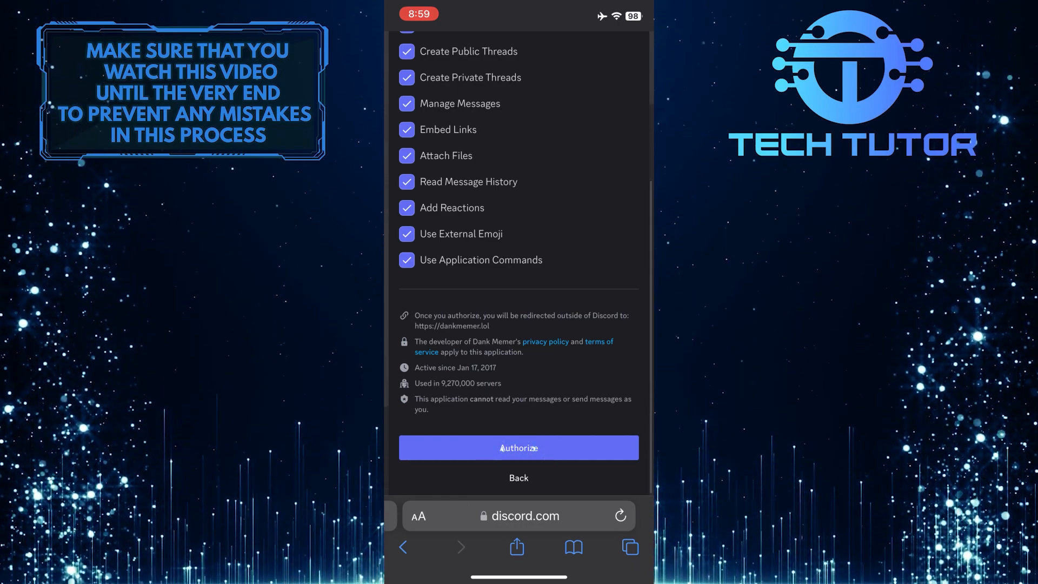
{"action": "left_click", "coordinate": [518, 448]}
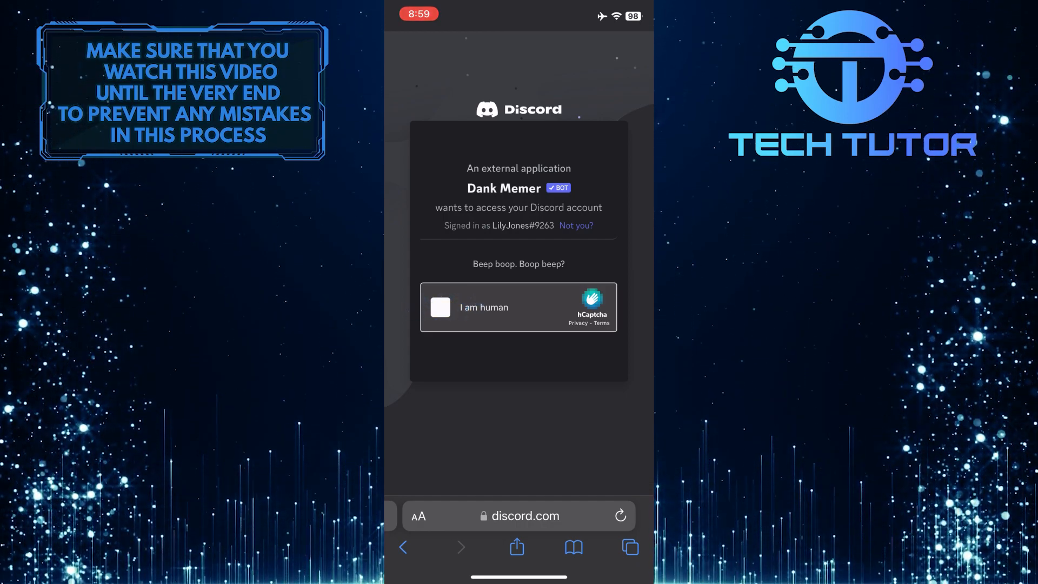
Step: Complete the hCaptcha 'I am human' check so Dank Memer joins Test Server
{"action": "left_click", "coordinate": [440, 307]}
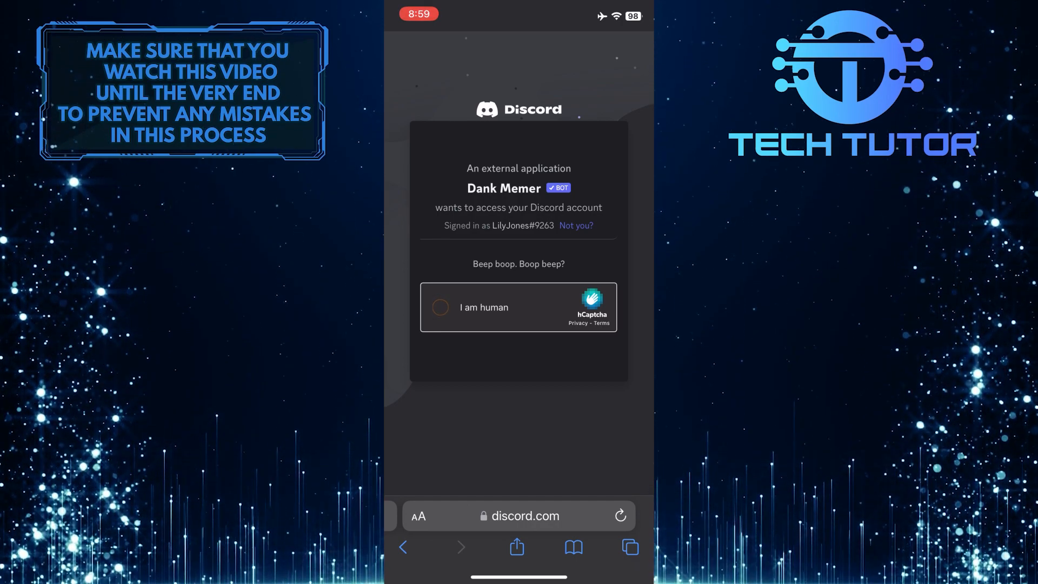
{"action": "left_click", "coordinate": [439, 307]}
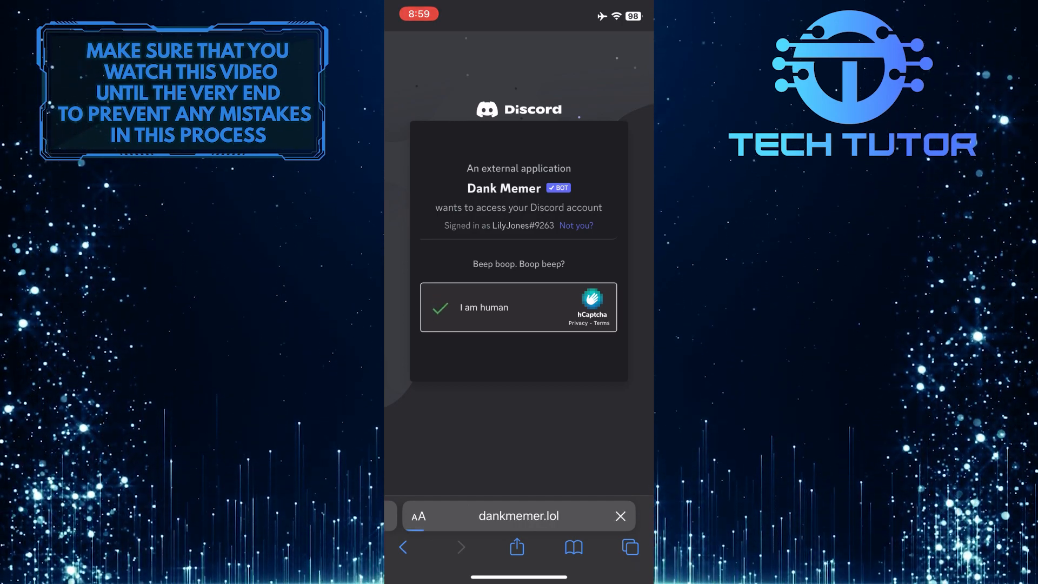
{"action": "left_click", "coordinate": [439, 307]}
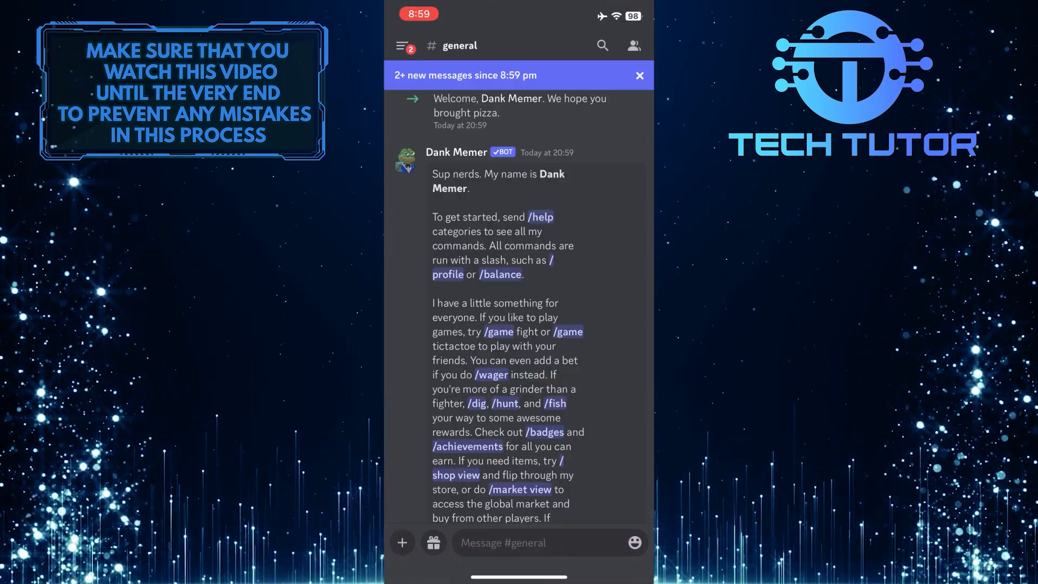
{"action": "scroll", "scroll_direction": "down", "scroll_amount": 3}
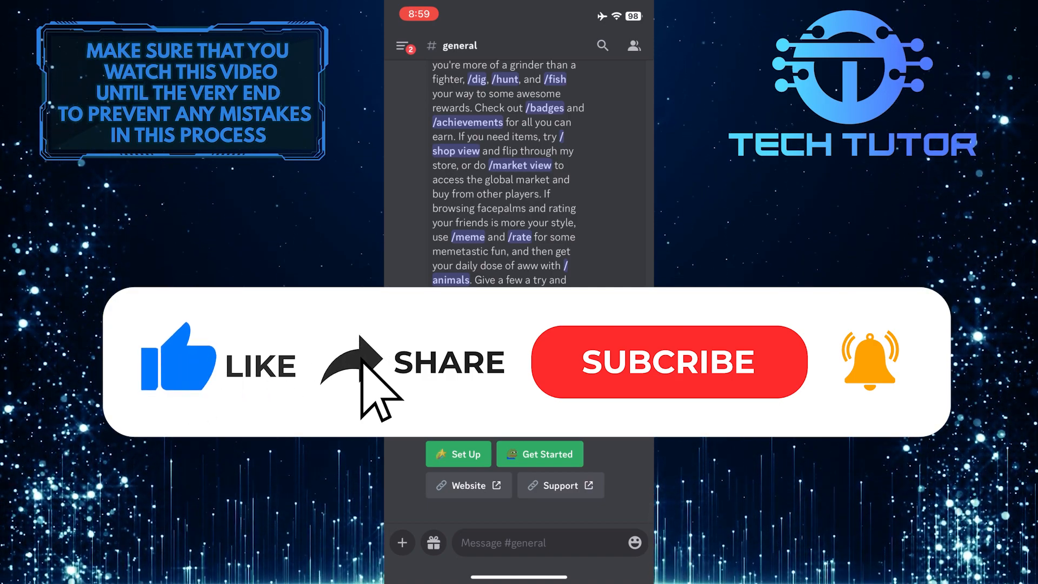
{"action": "left_click", "coordinate": [669, 361]}
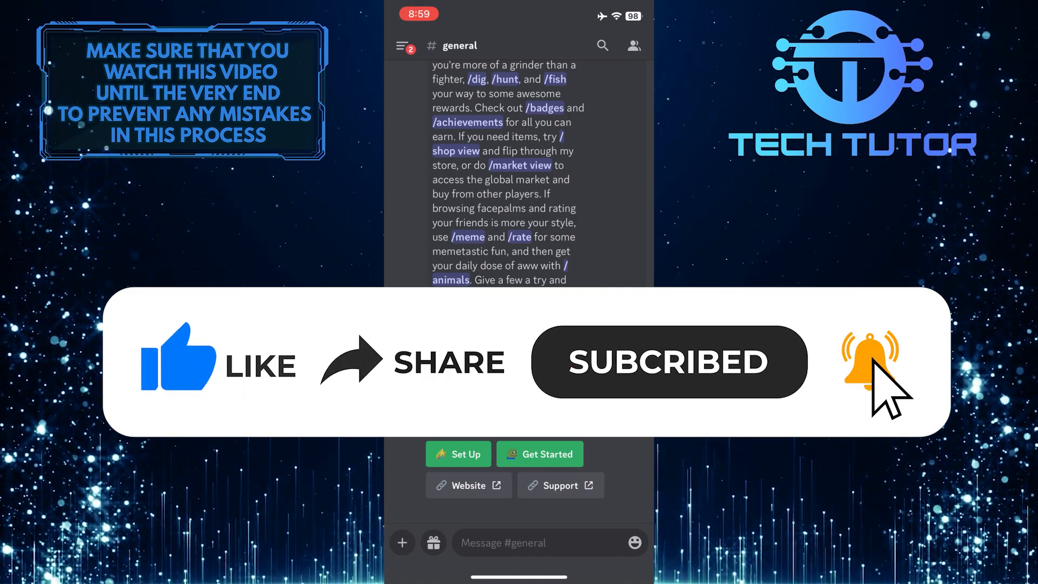